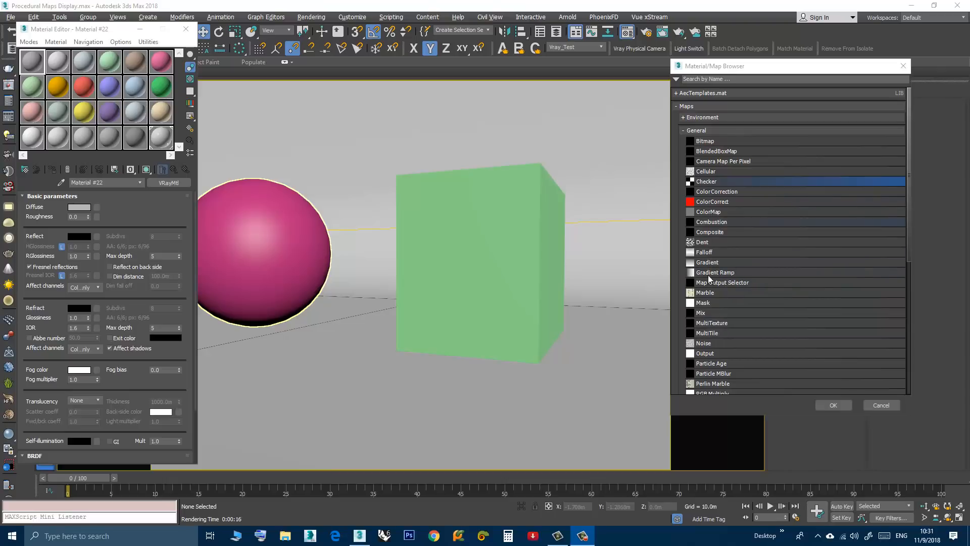
mouse_move(705, 189)
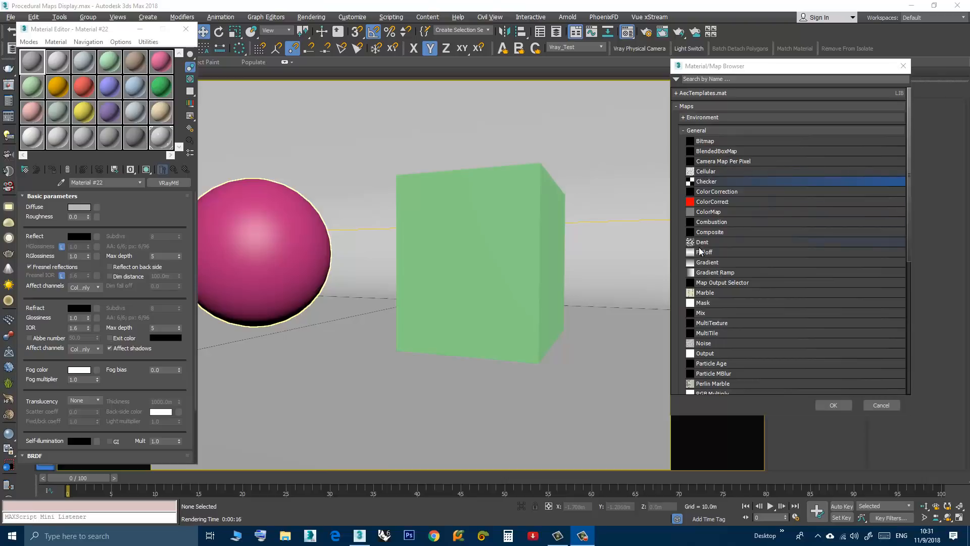
mouse_move(699, 304)
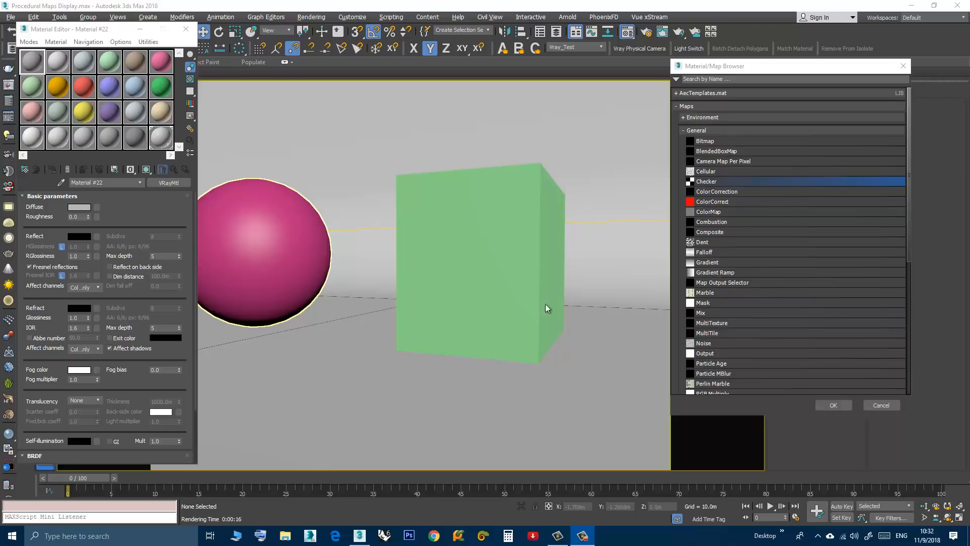
mouse_move(400, 205)
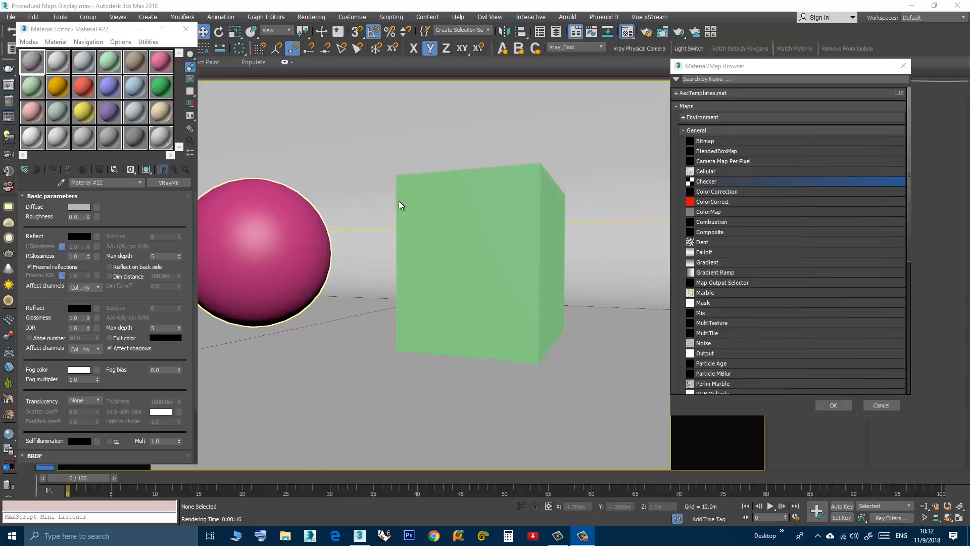
mouse_move(523, 248)
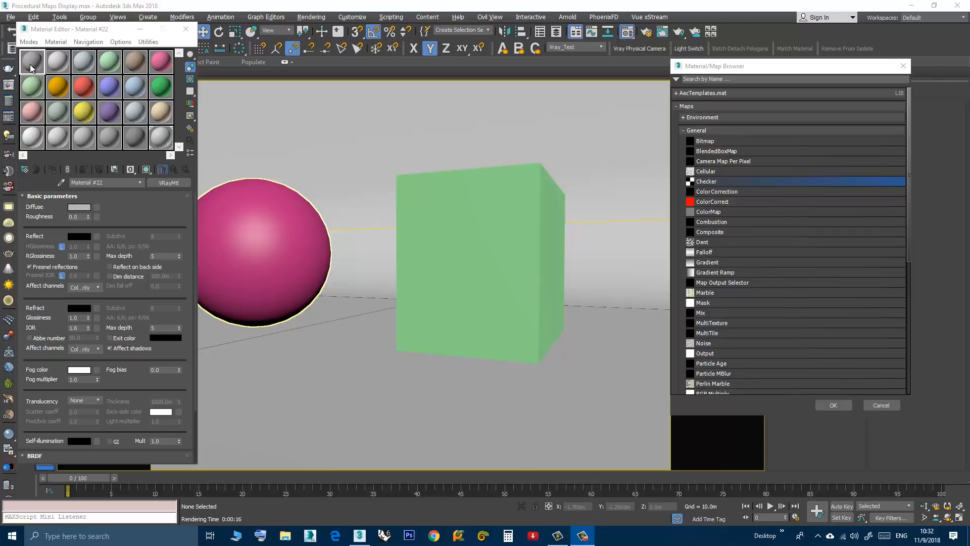
mouse_move(492, 246)
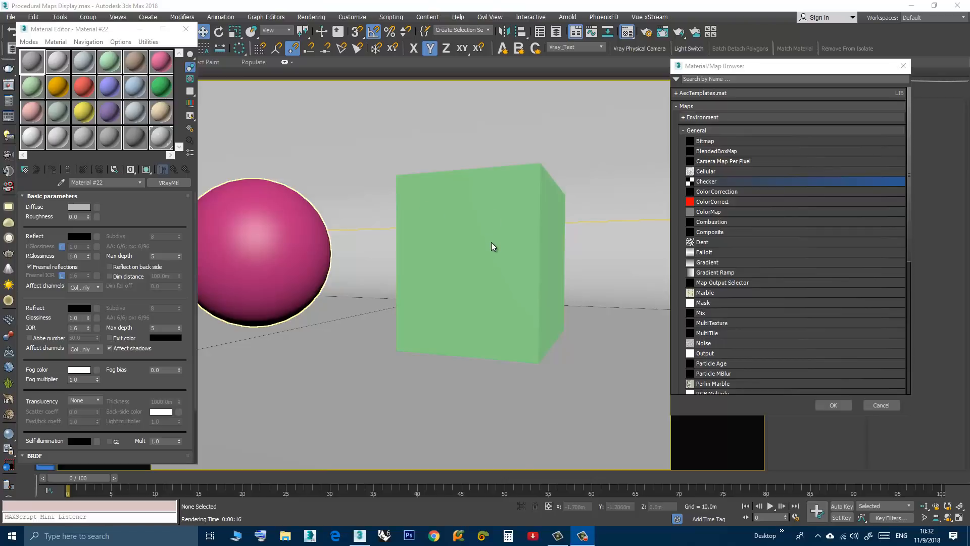
mouse_move(500, 221)
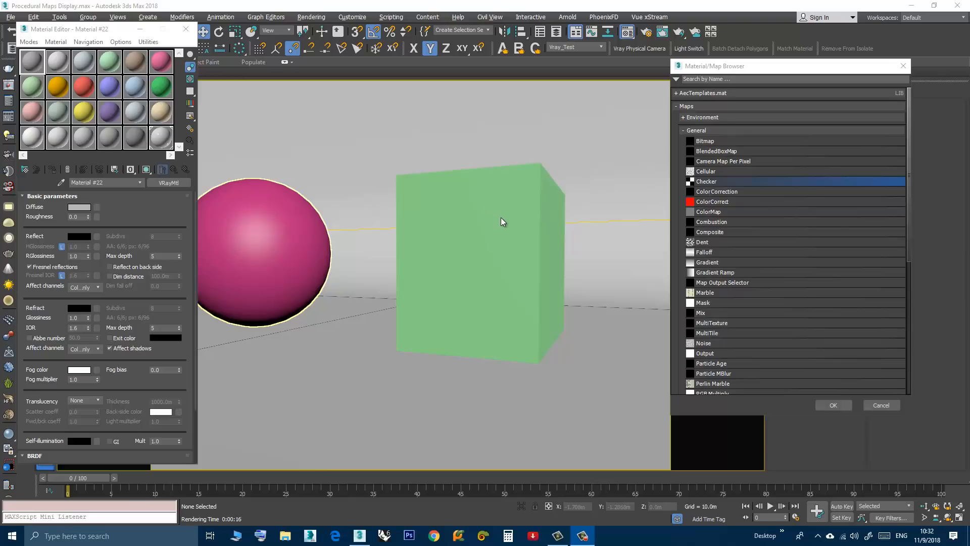
mouse_move(487, 220)
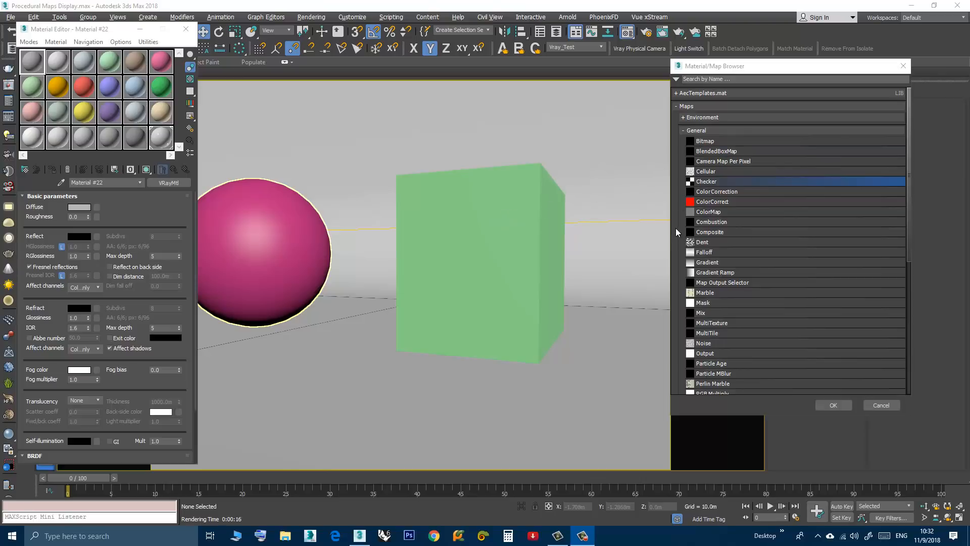
mouse_move(694, 187)
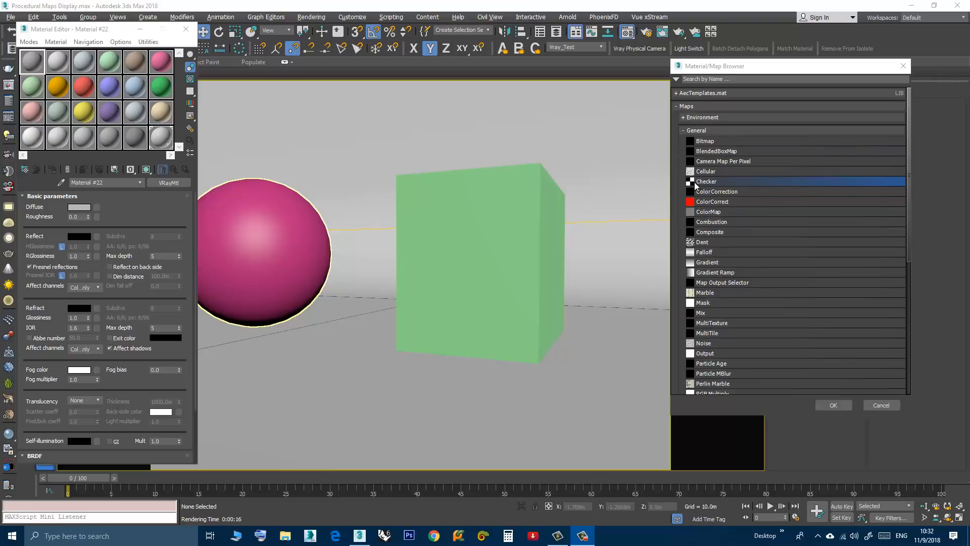
mouse_move(738, 171)
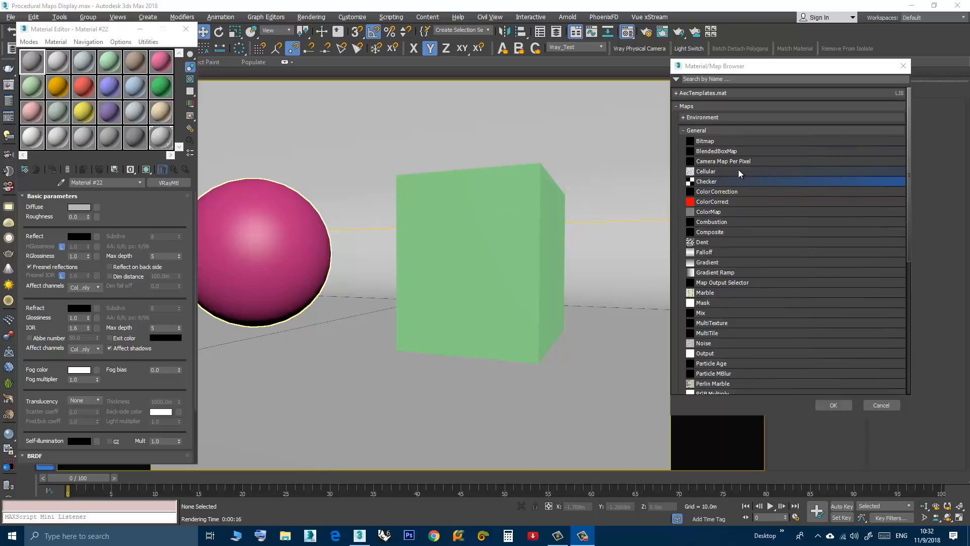
Step: Choose Cellular in the Material/Map Browser as Material #22's diffuse map
left_click(706, 181)
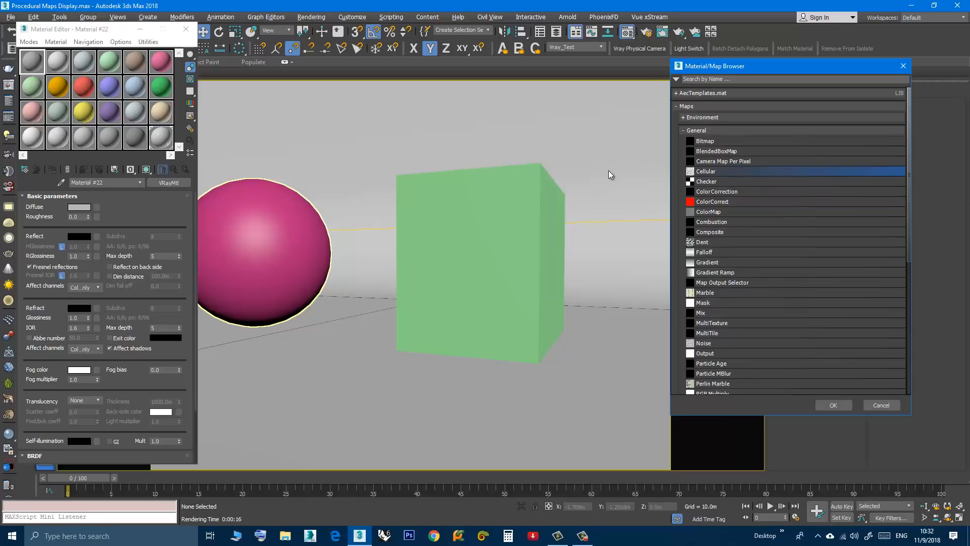
mouse_move(29, 65)
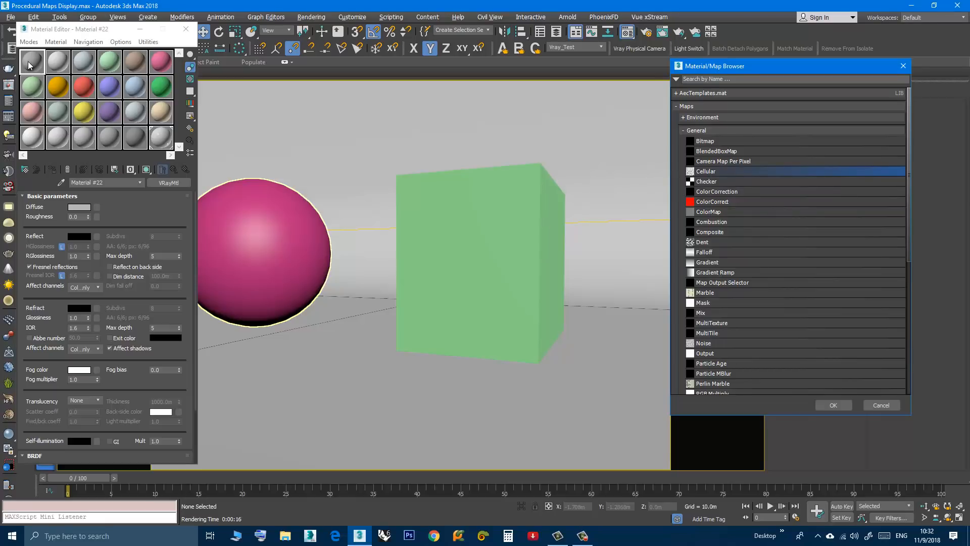
mouse_move(713, 175)
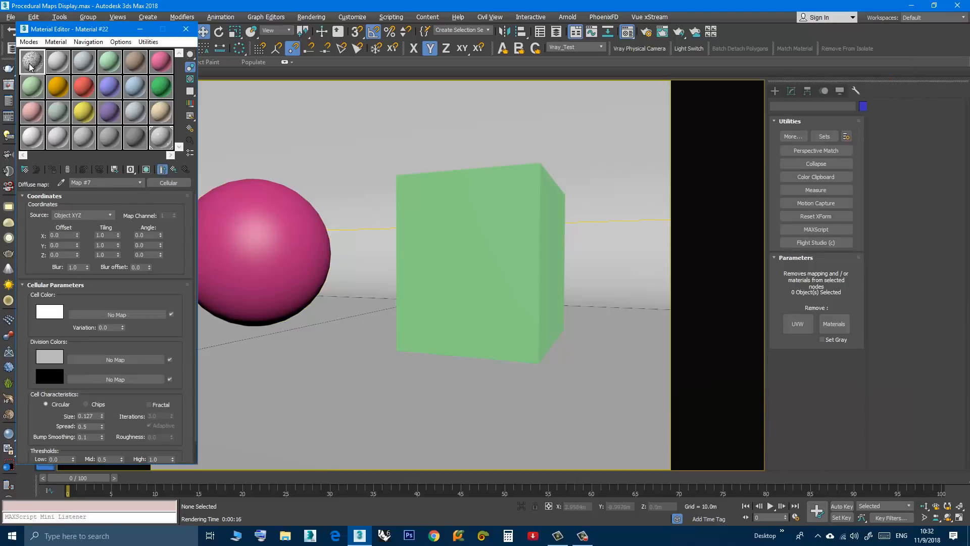
Step: Select the green box and assign it the cellular-mapped Material #22
left_click(476, 260)
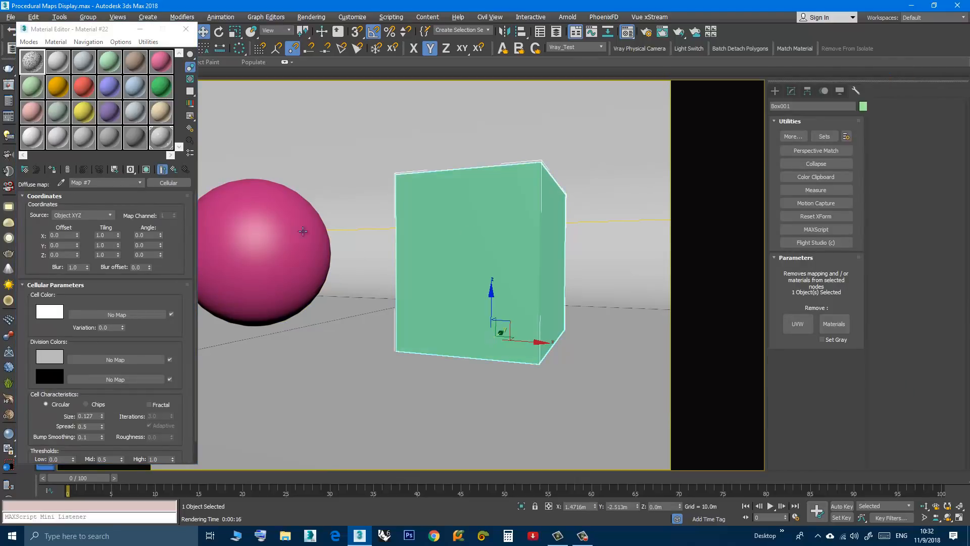
mouse_move(528, 175)
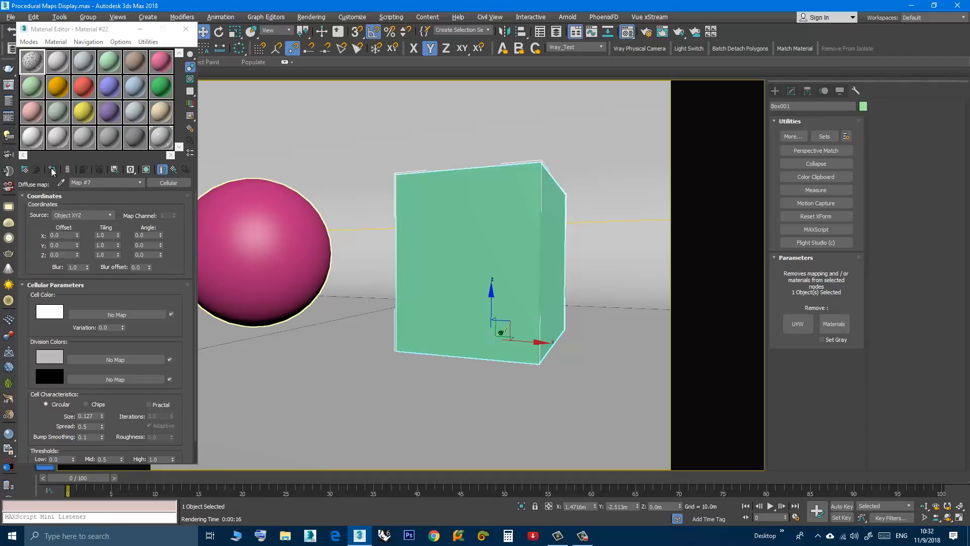
left_click(146, 170)
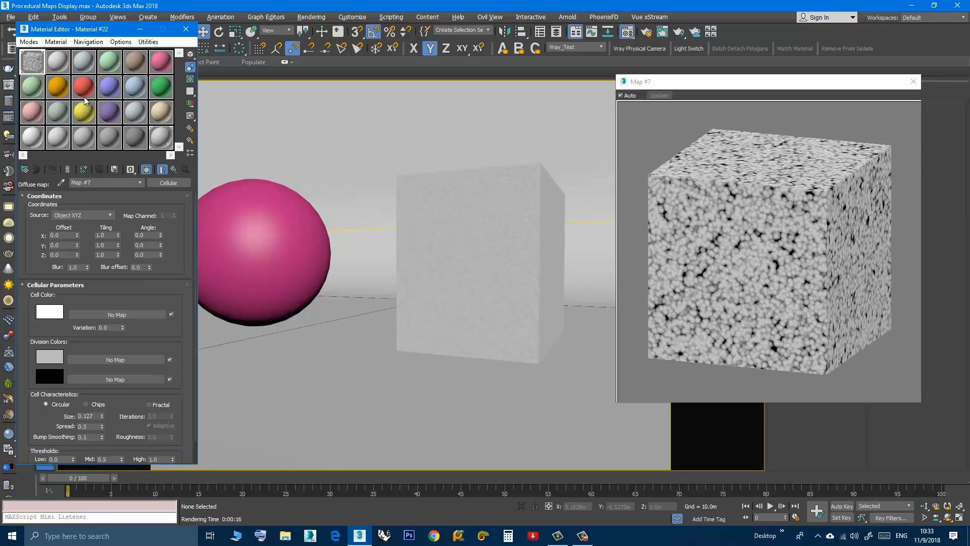
mouse_move(747, 221)
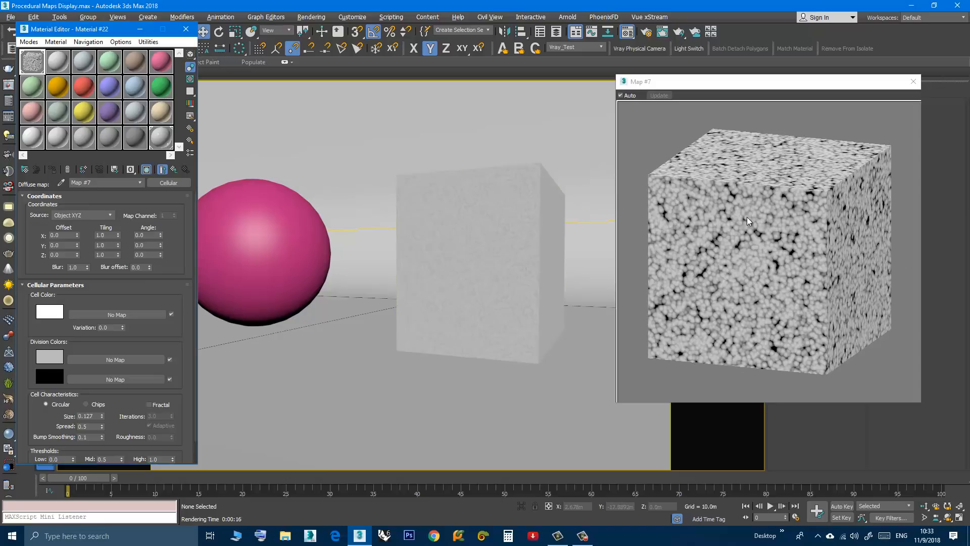
Step: Render the scene with V-Ray and move the frame buffer window aside
left_click(311, 17)
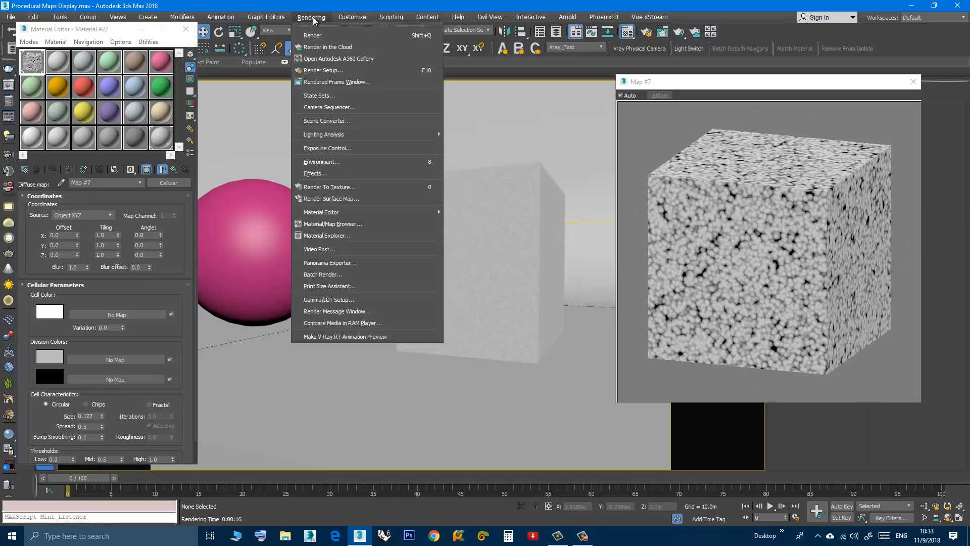
mouse_move(312, 35)
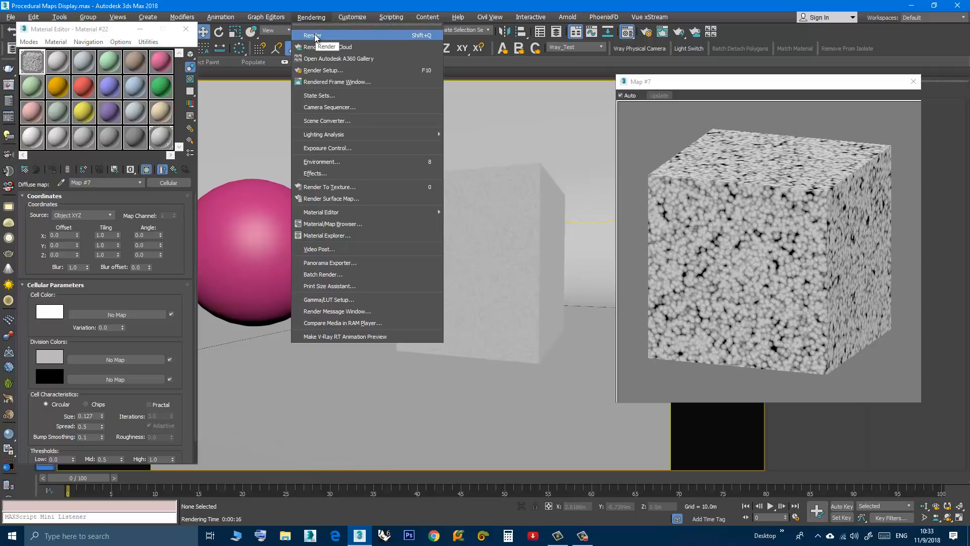
left_click(311, 36)
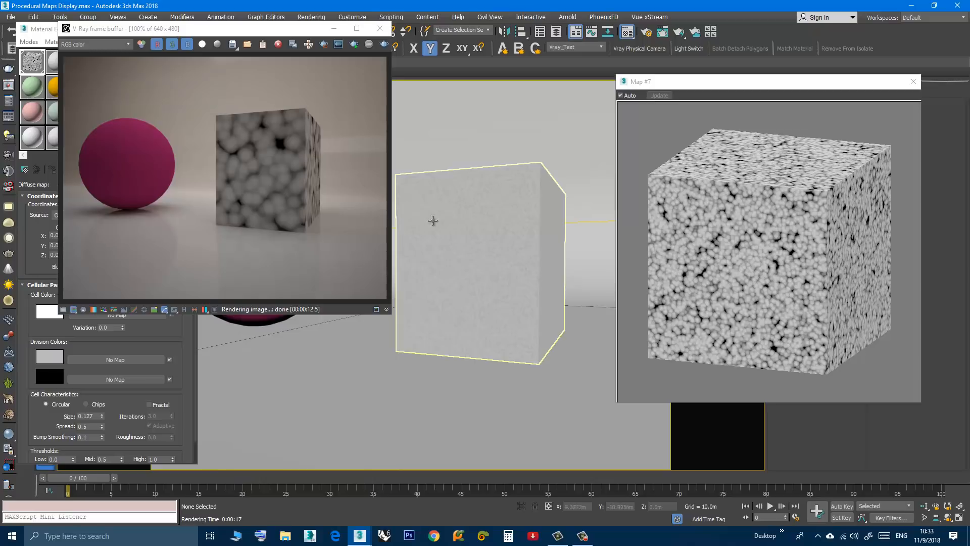
mouse_move(495, 219)
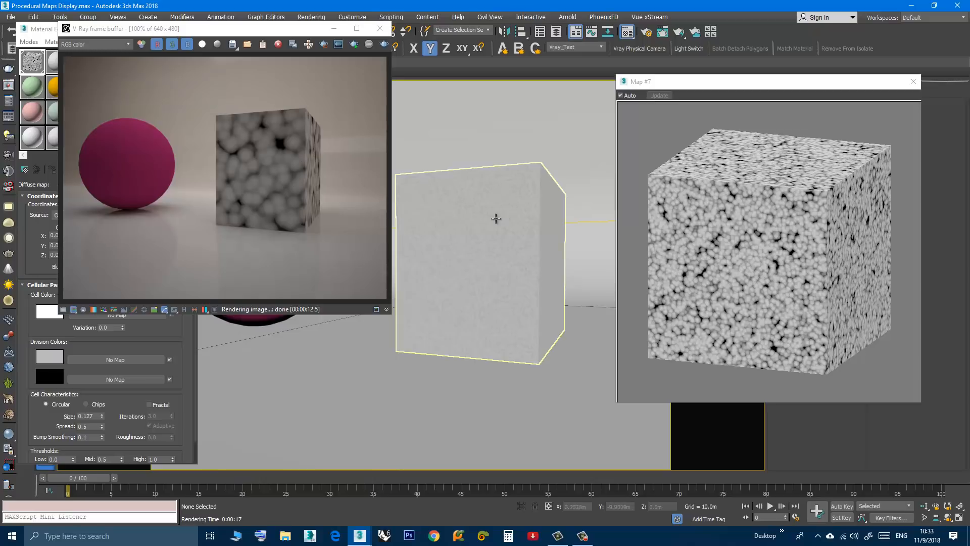
mouse_move(499, 214)
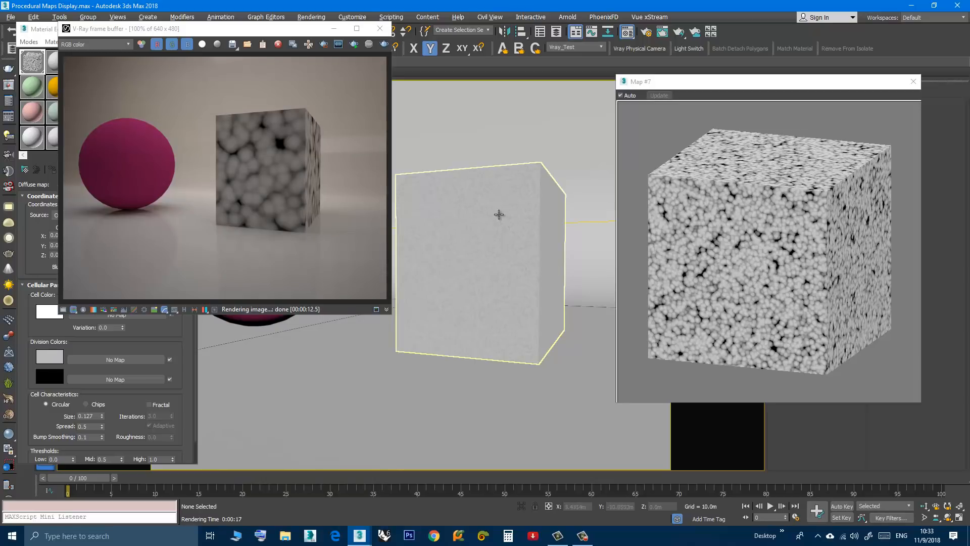
mouse_move(318, 160)
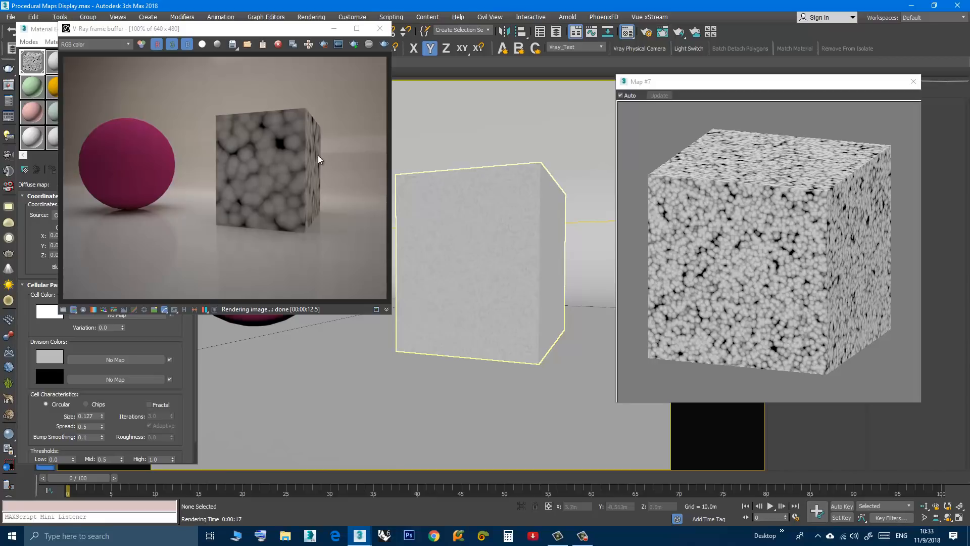
mouse_move(321, 218)
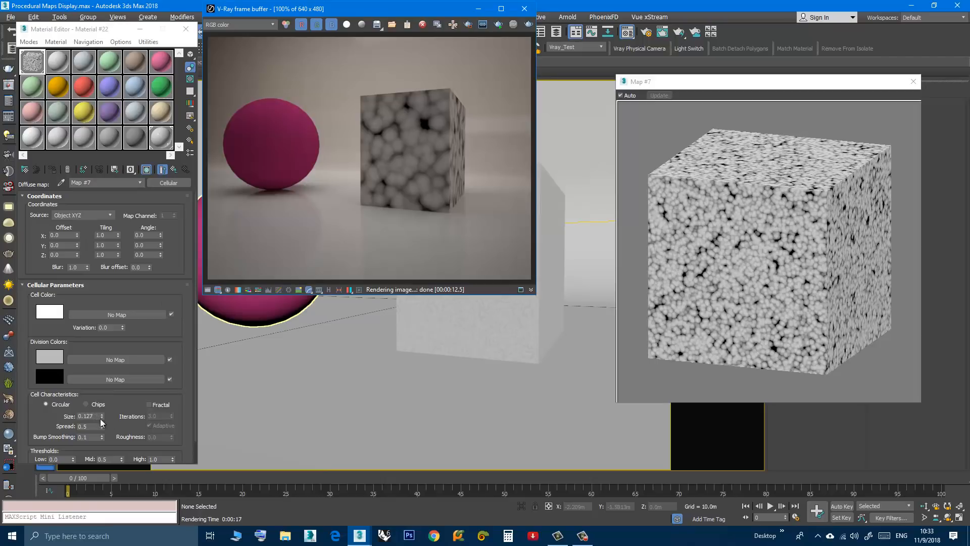
mouse_move(429, 112)
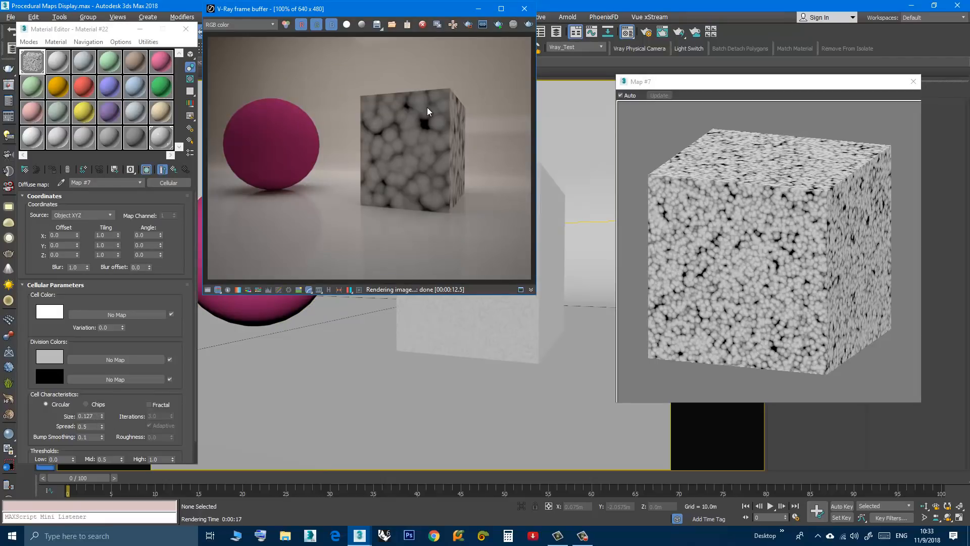
left_click_drag(368, 9, 216, 62)
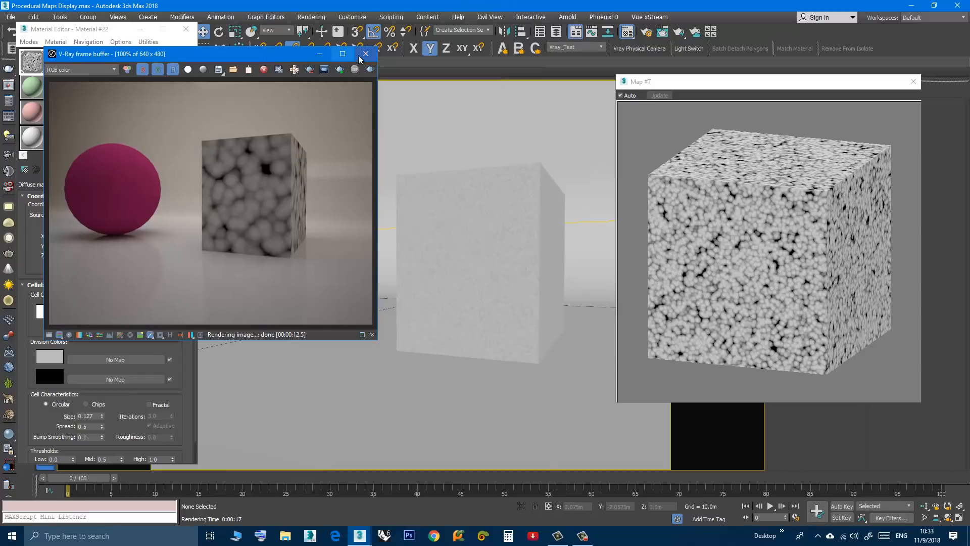
Step: Close the V-Ray frame buffer and click the pink sphere in the viewport
left_click(365, 55)
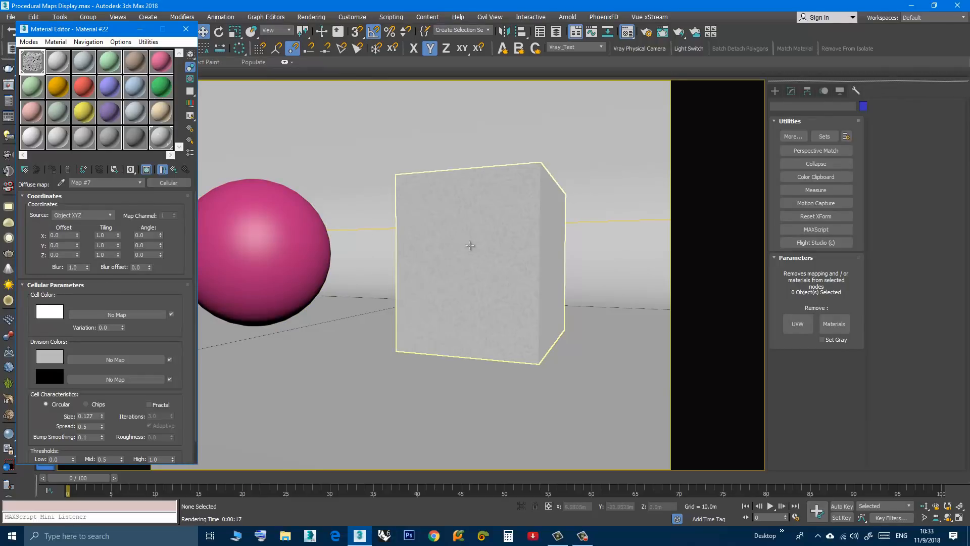
mouse_move(435, 247)
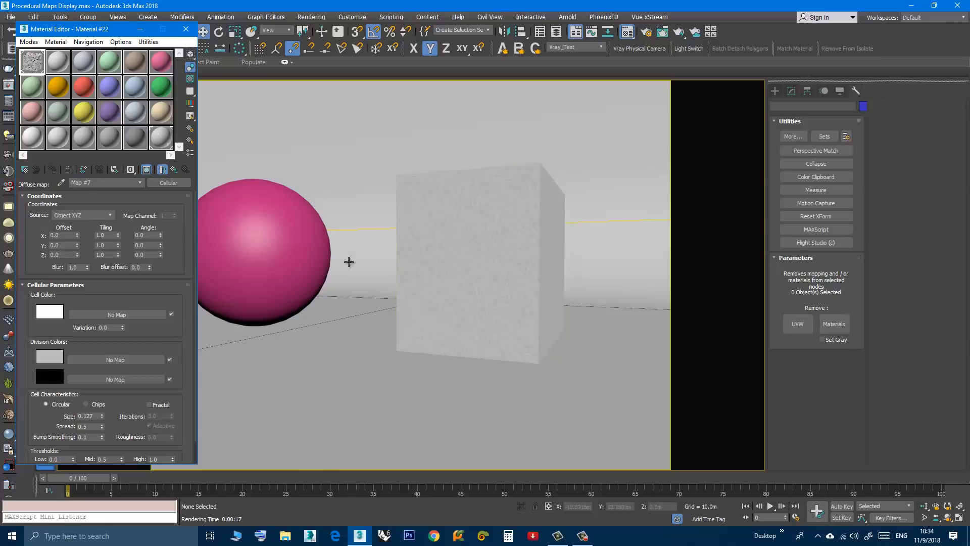
left_click(167, 183)
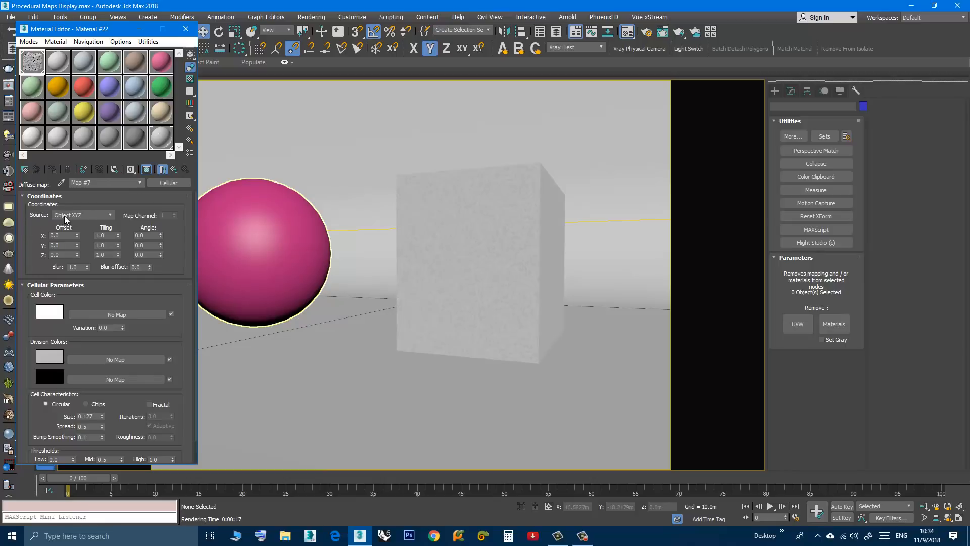
Step: Switch the Cellular map to Explicit Map Channel, open its enlarged preview, and re-render
left_click(82, 215)
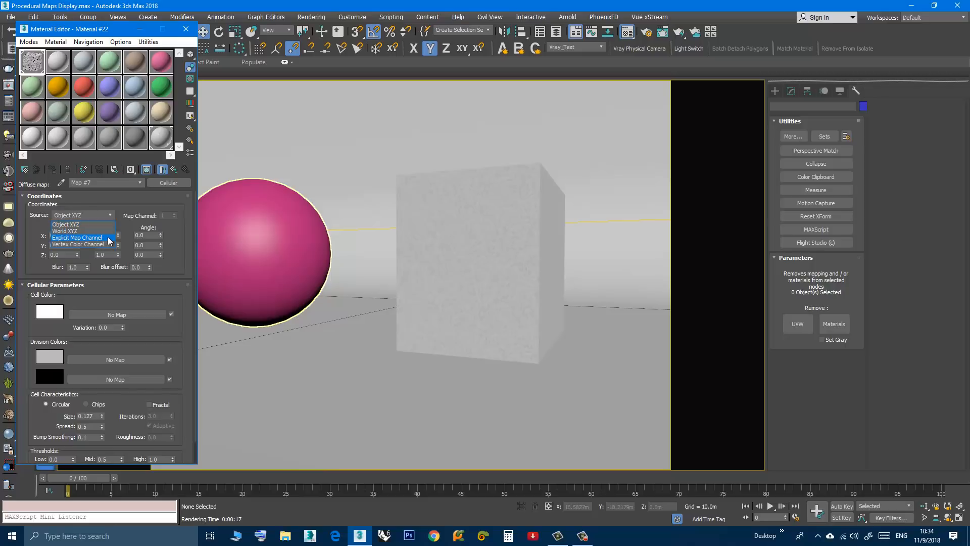
left_click(76, 237)
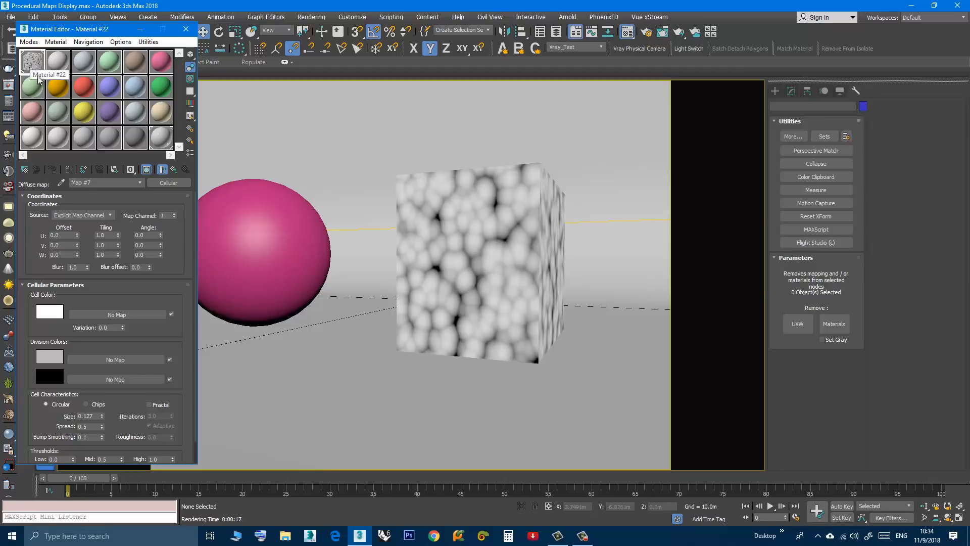
left_click(456, 243)
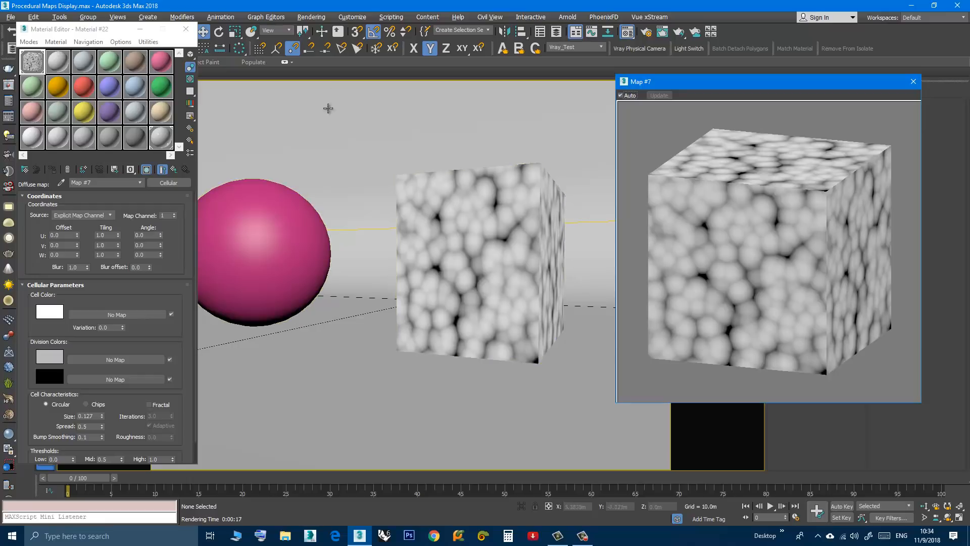
left_click(311, 16)
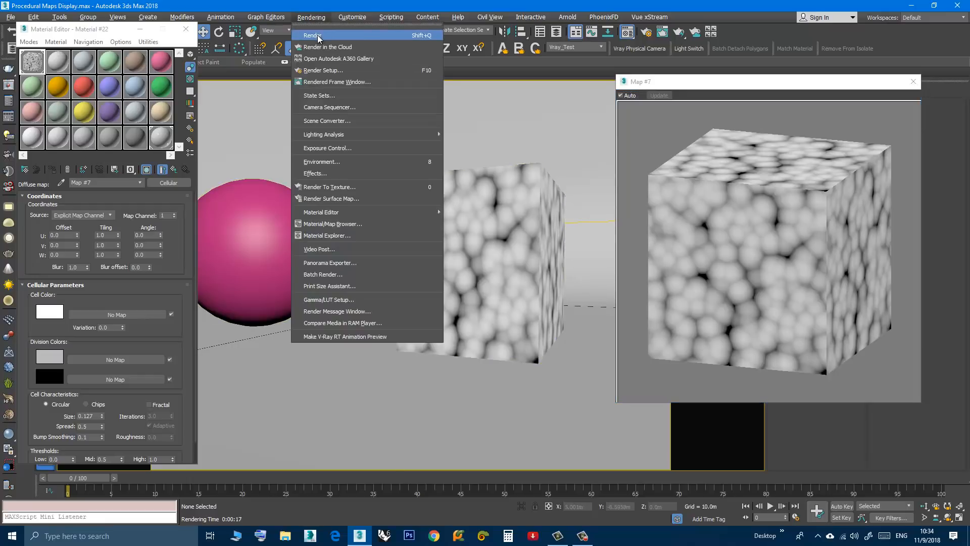
left_click(312, 35)
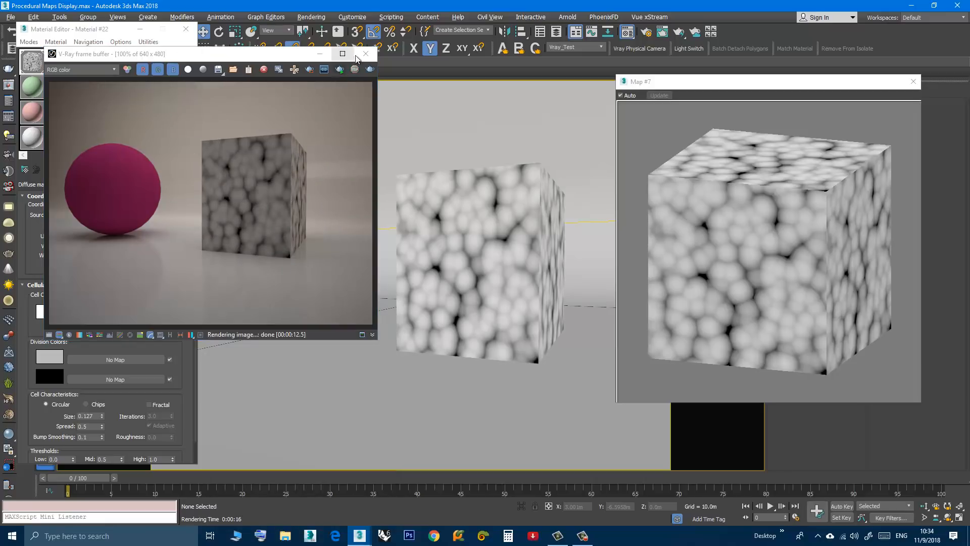
mouse_move(364, 56)
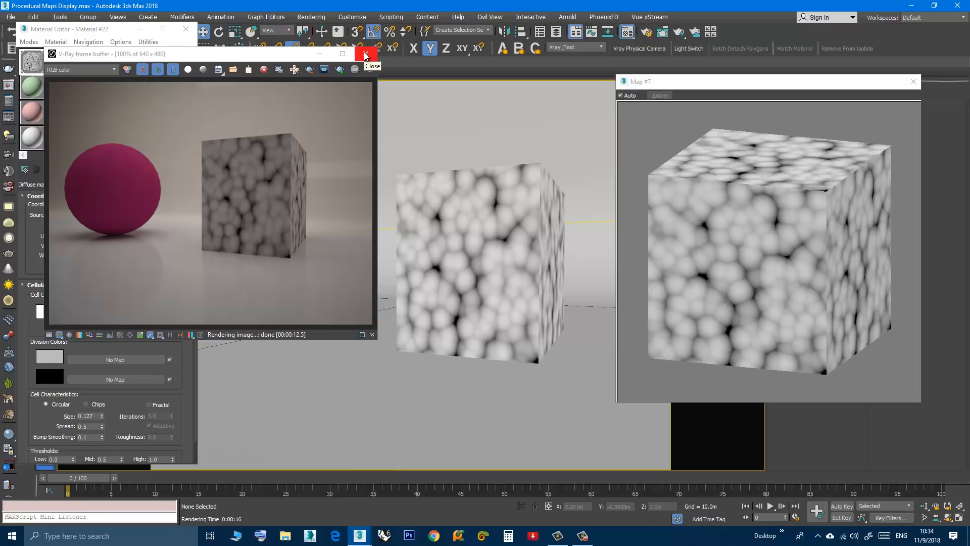
Step: Close the frame buffer and select the Cellular Size field to enter 0.08
left_click(365, 54)
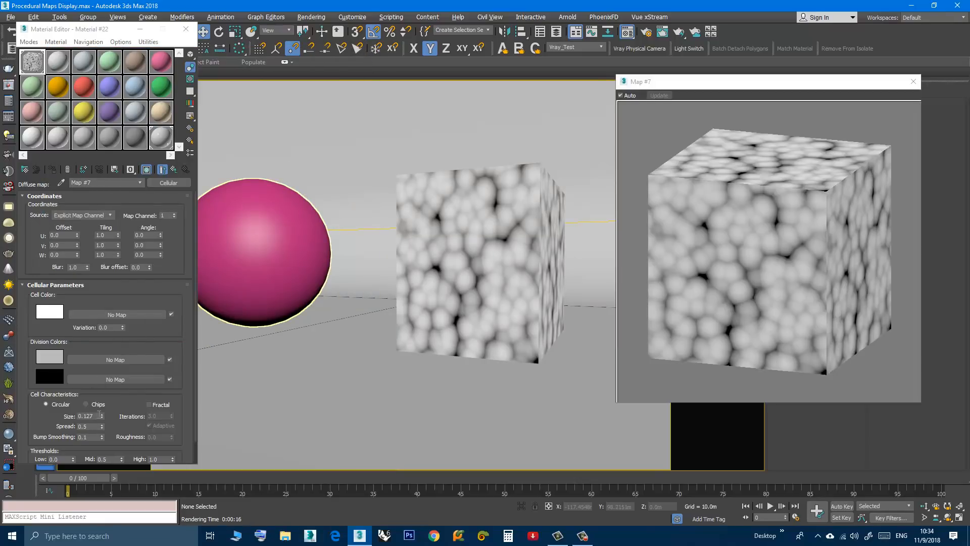
triple_click(86, 416)
type("0.08")
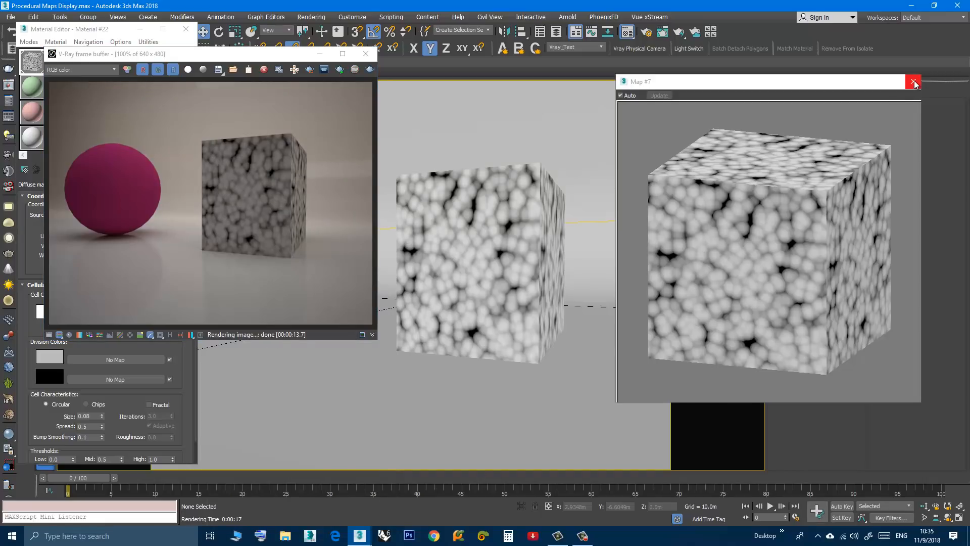
Step: Close the Cellular preview, select the sphere, and show its Dent diffuse map in viewport
left_click(913, 81)
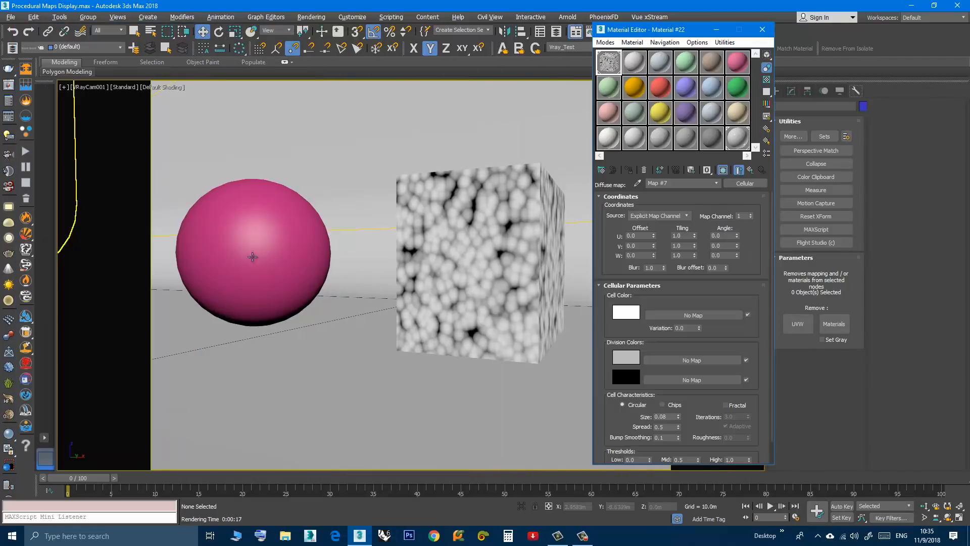
left_click(252, 257)
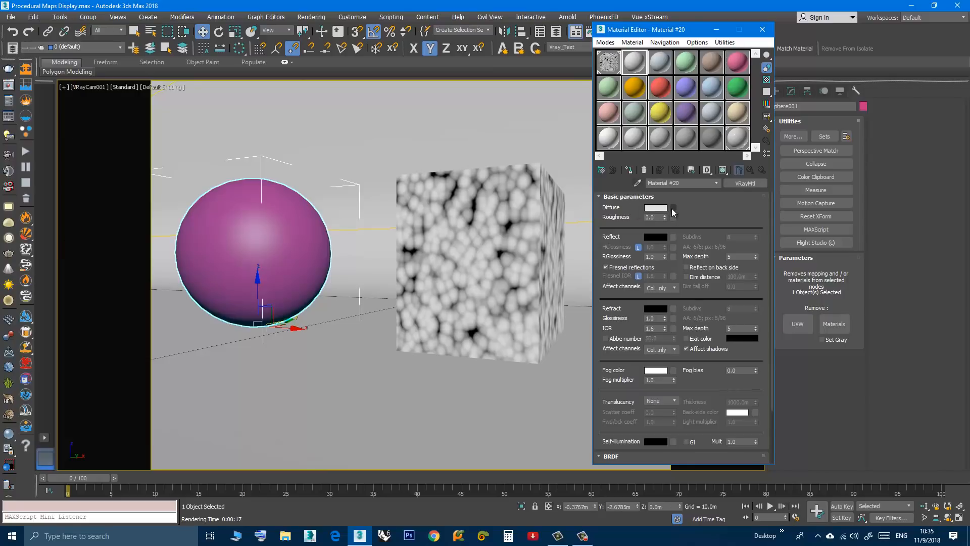
left_click(671, 207)
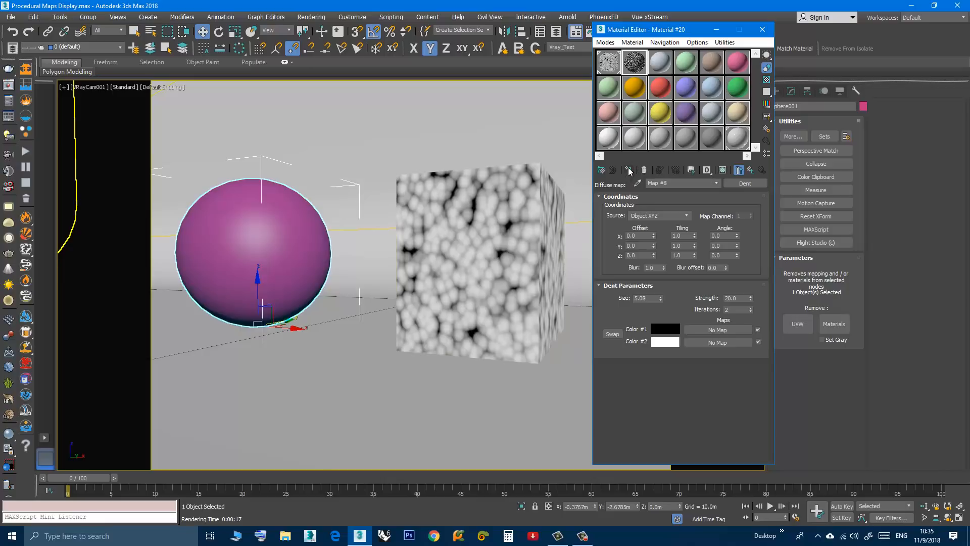
left_click(722, 170)
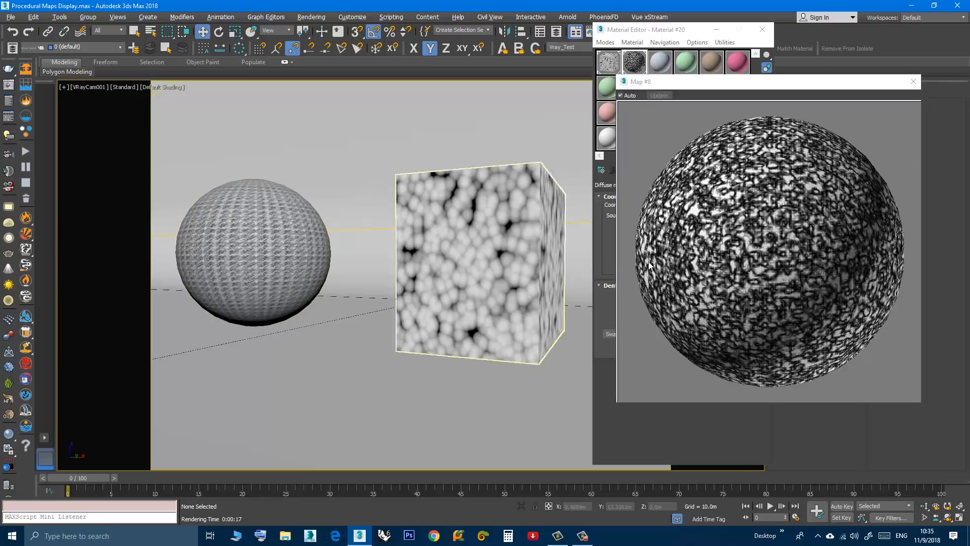
Step: Start a V-Ray render of the scene, then cancel it
left_click(311, 17)
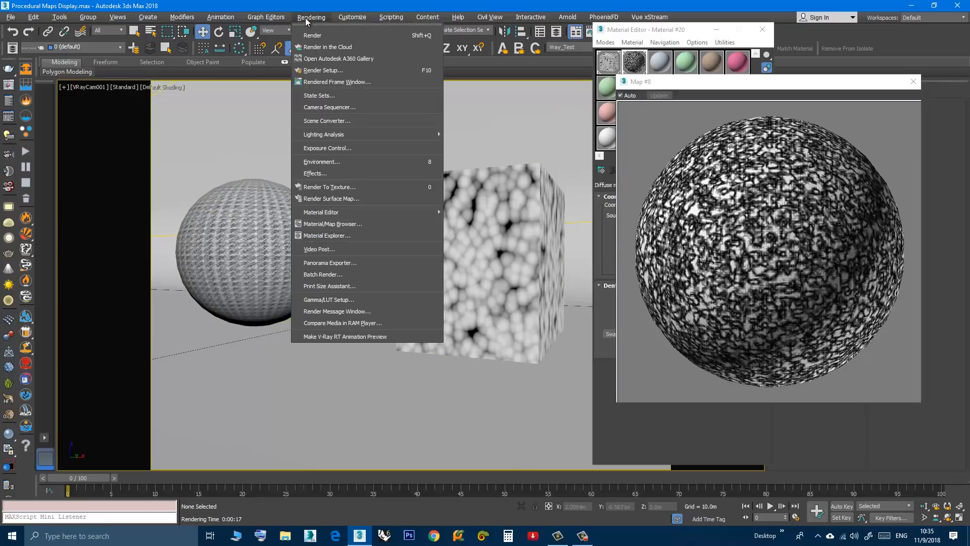
left_click(312, 36)
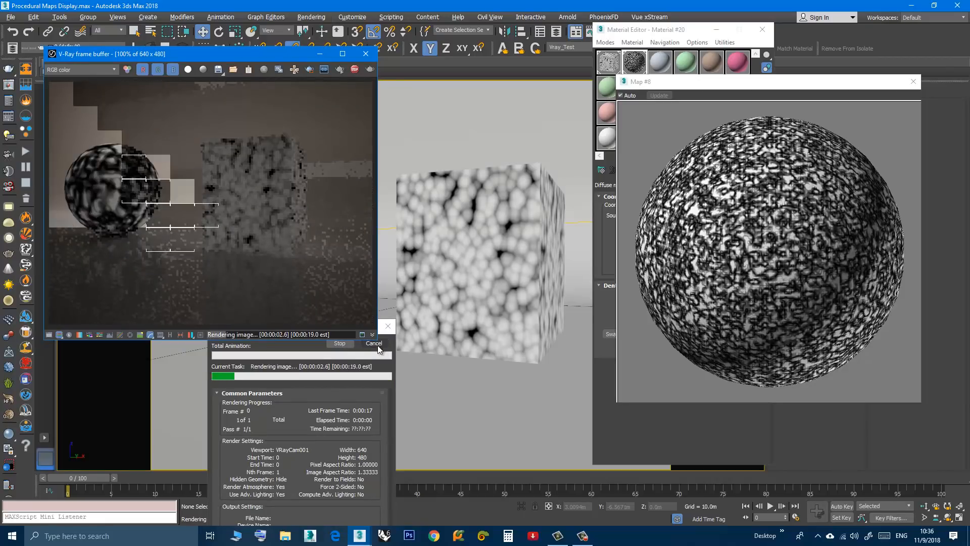
left_click(373, 344)
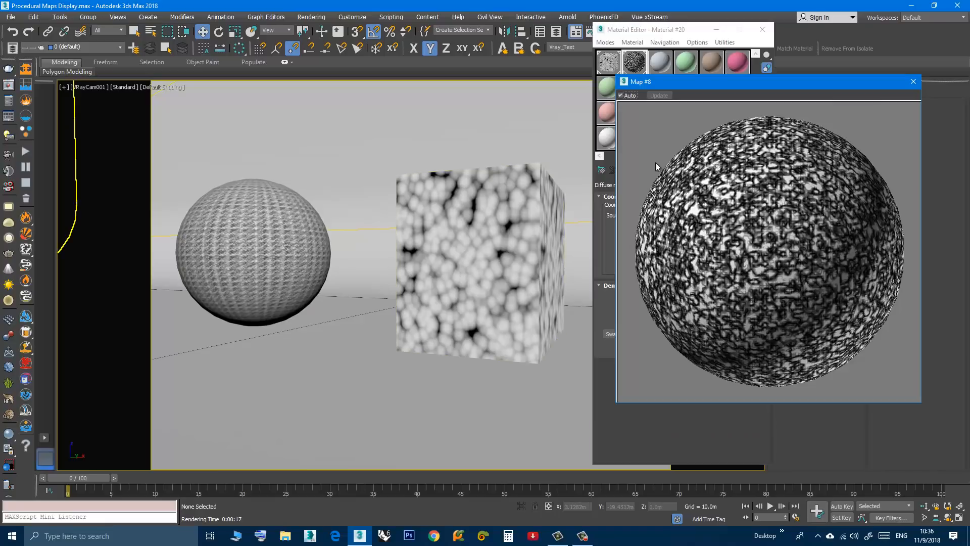
Step: Set the Dent map Source to Explicit Map Channel, render, and close the result
left_click(912, 81)
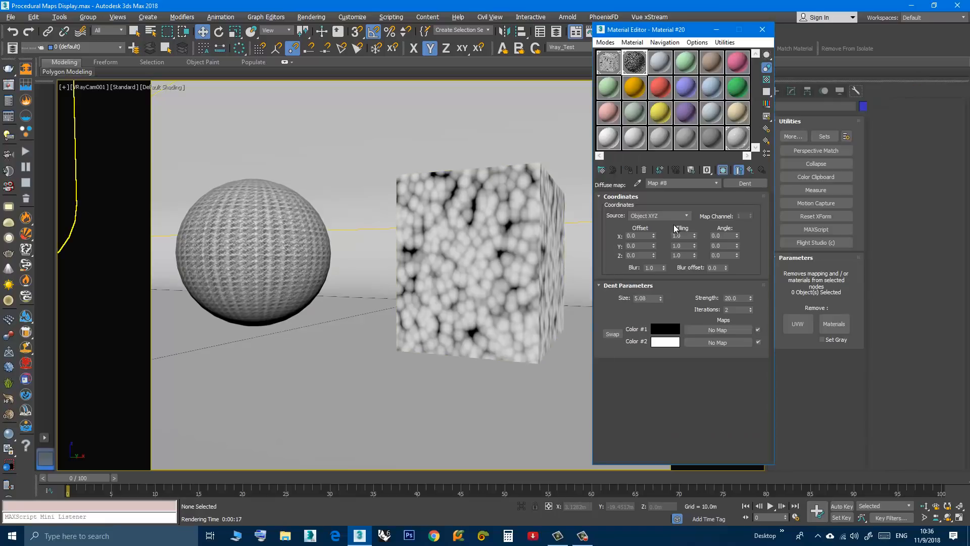
mouse_move(650, 220)
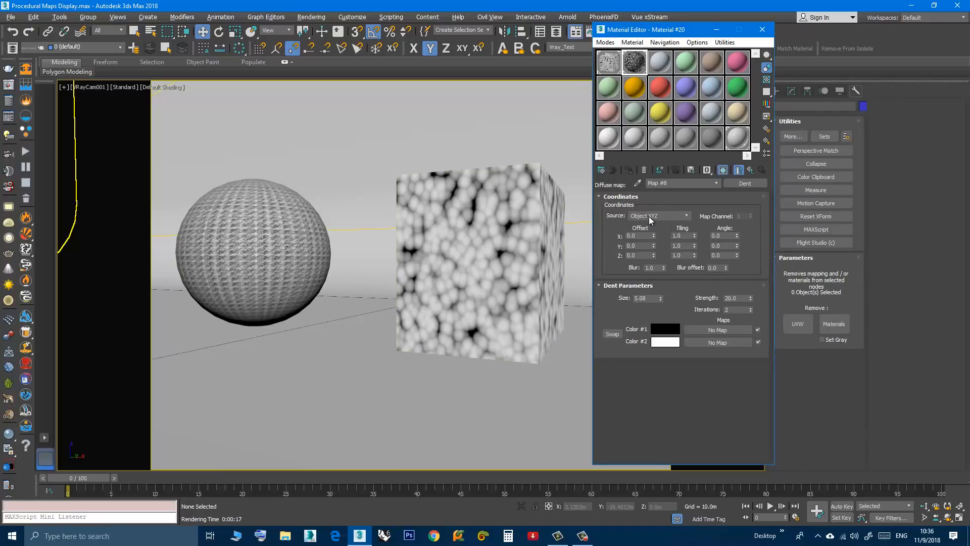
left_click(658, 215)
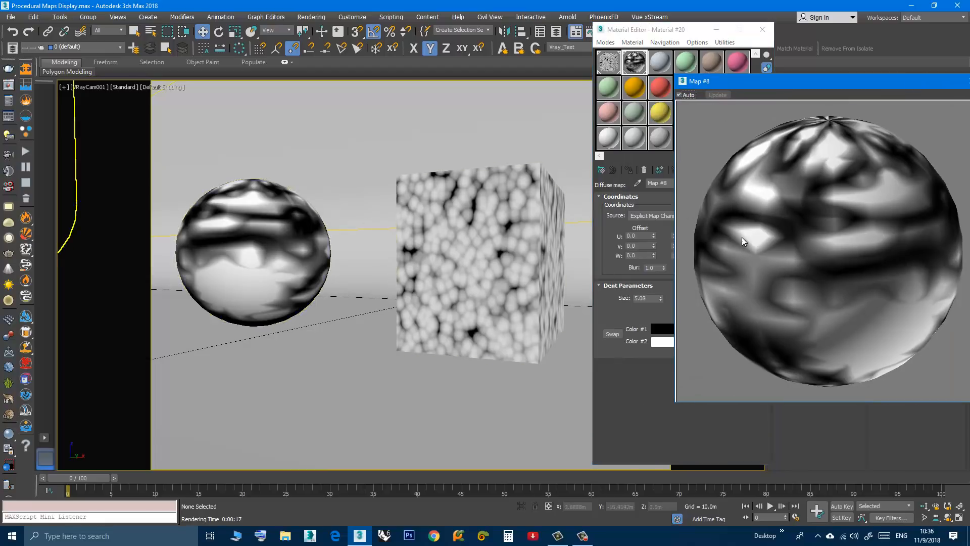
left_click(303, 31)
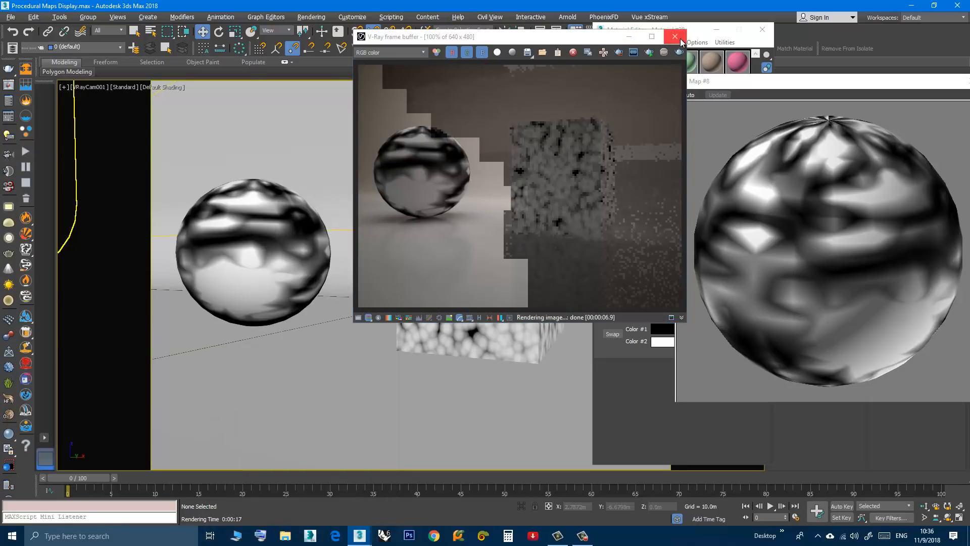
left_click(674, 36)
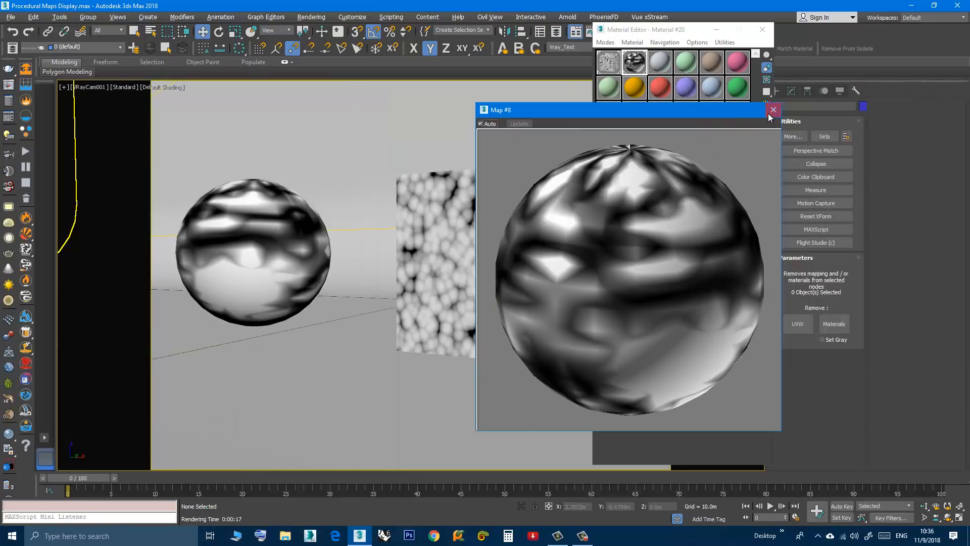
Step: Set Dent Size to 1.0, render with V-Ray, and close the frame buffer
left_click(772, 110)
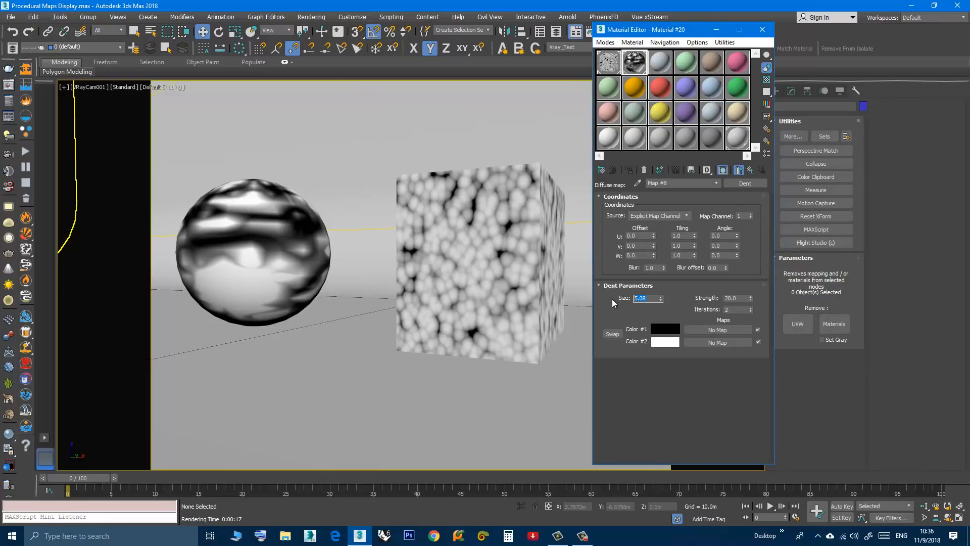
type("1.0")
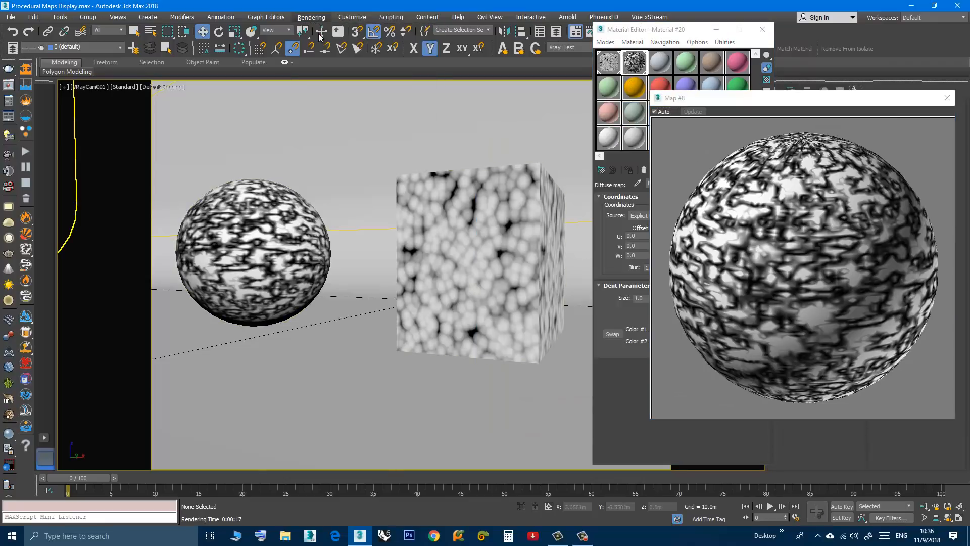
left_click(319, 31)
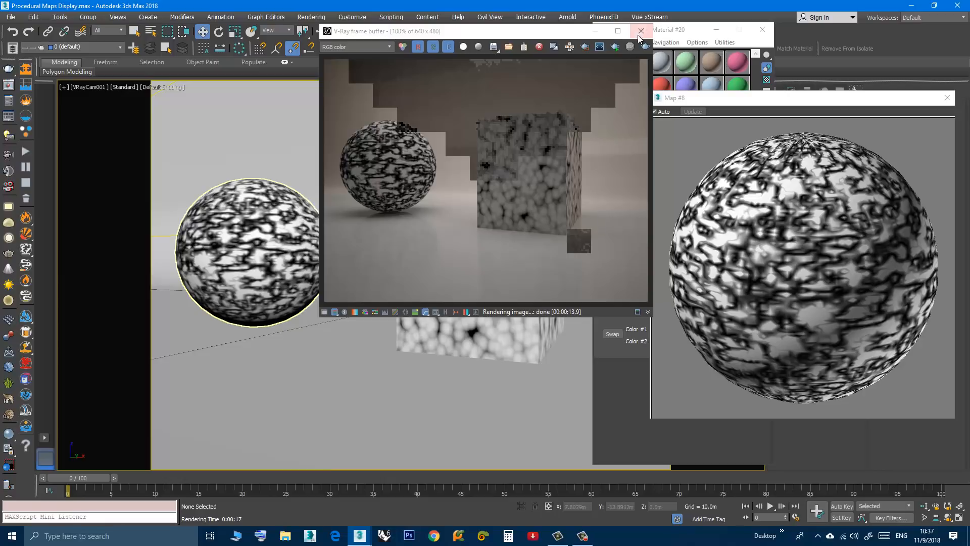
mouse_move(640, 32)
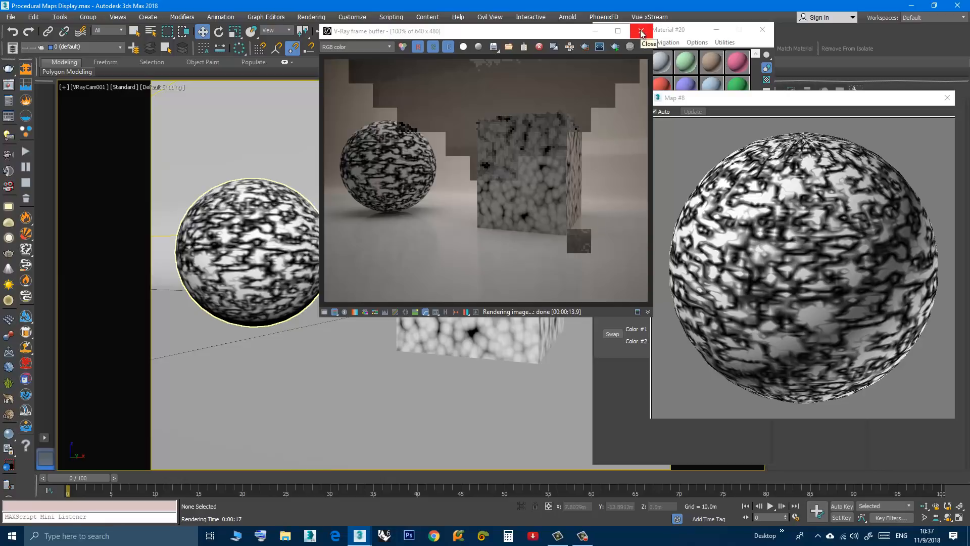
left_click(641, 31)
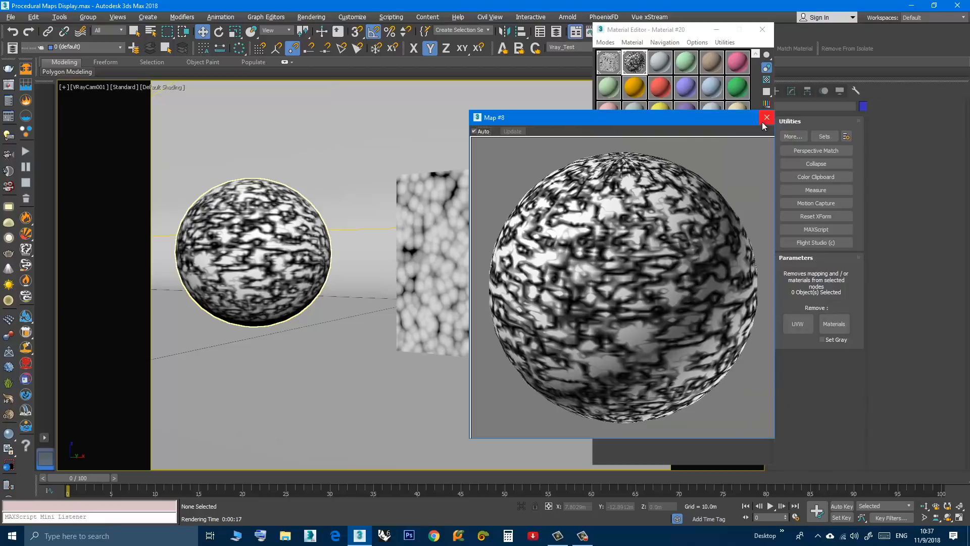
Step: Close the Map #8 Dent magnified preview window
left_click(766, 117)
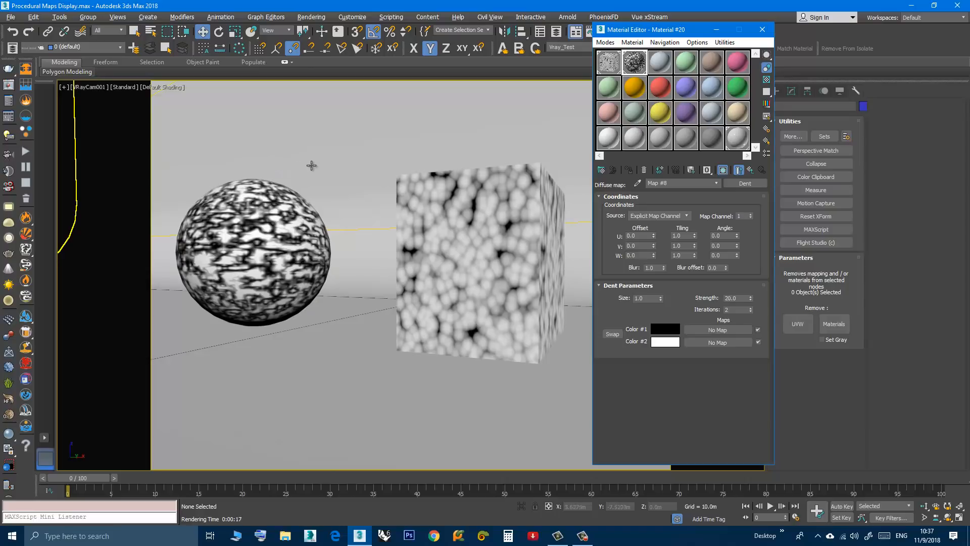
mouse_move(278, 171)
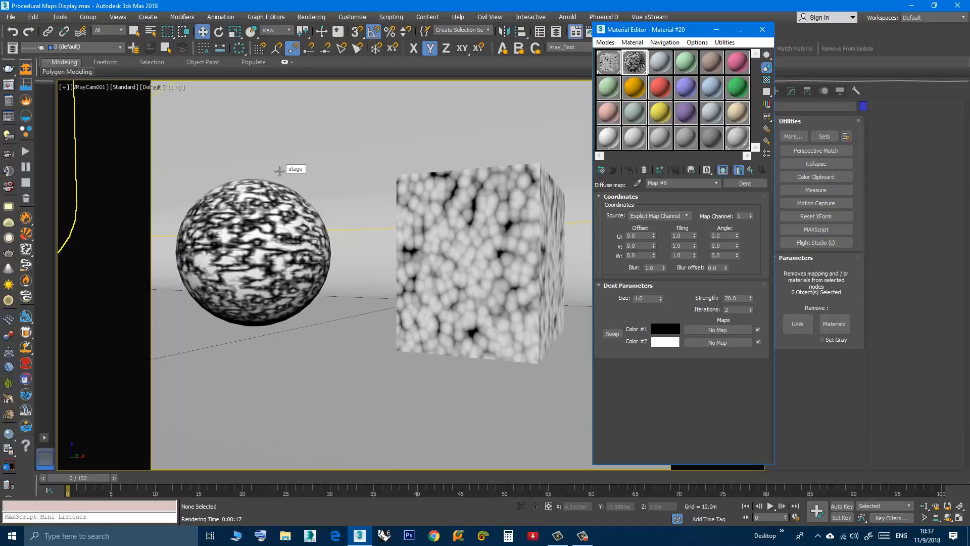